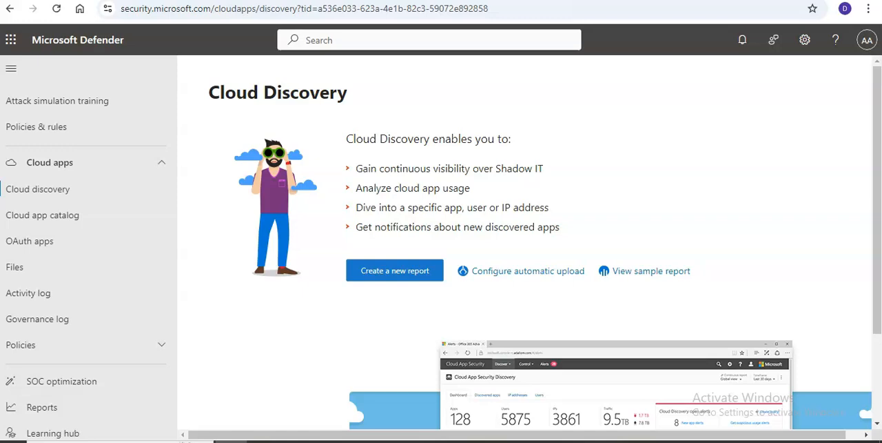
{"action": "mouse_move", "coordinate": [671, 109]}
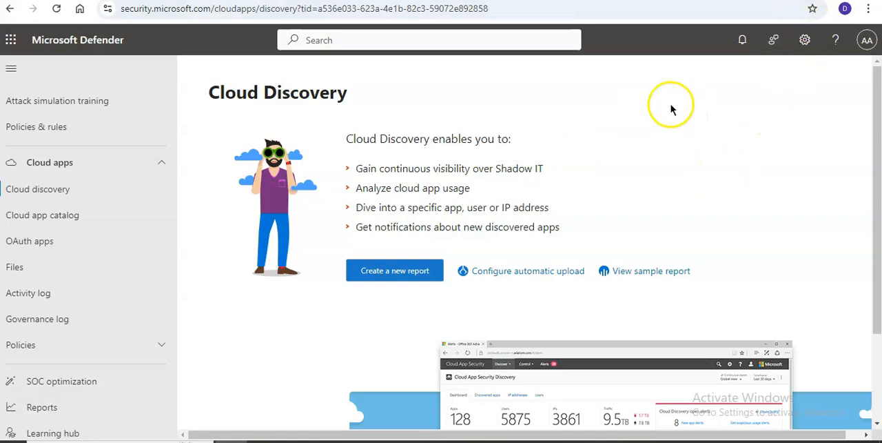
- Start a new Cloud Discovery snapshot report and advance to the report details step
{"action": "left_click", "coordinate": [11, 68]}
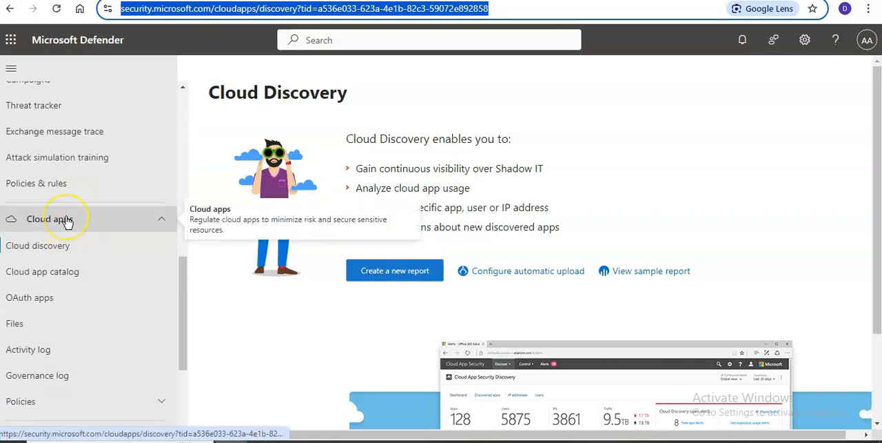
{"action": "mouse_move", "coordinate": [38, 246]}
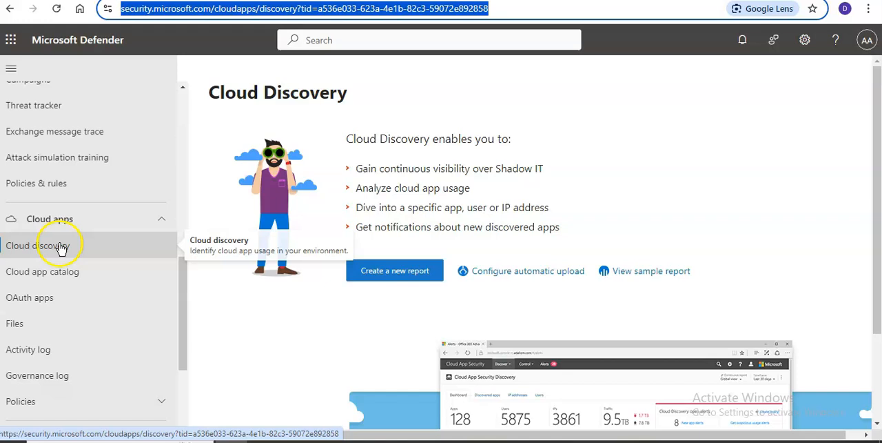
{"action": "mouse_move", "coordinate": [615, 234]}
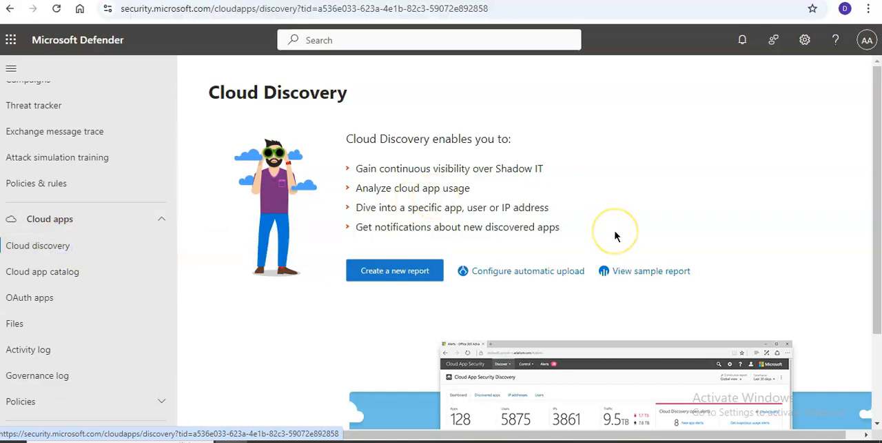
{"action": "mouse_move", "coordinate": [616, 237]}
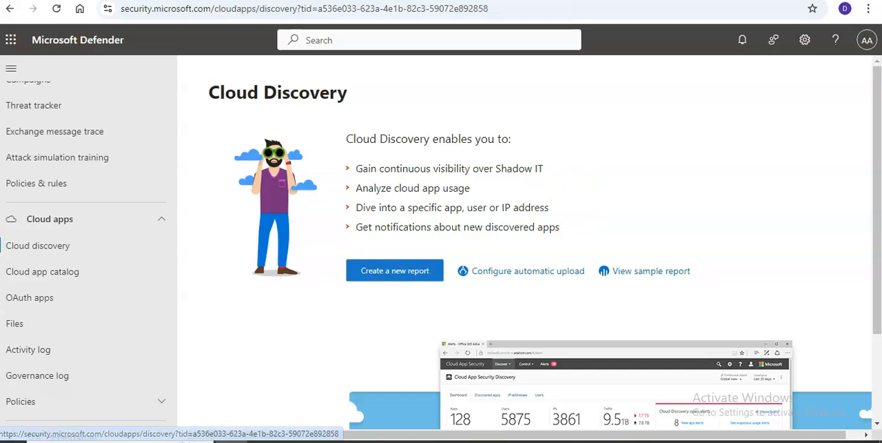
{"action": "mouse_move", "coordinate": [502, 167]}
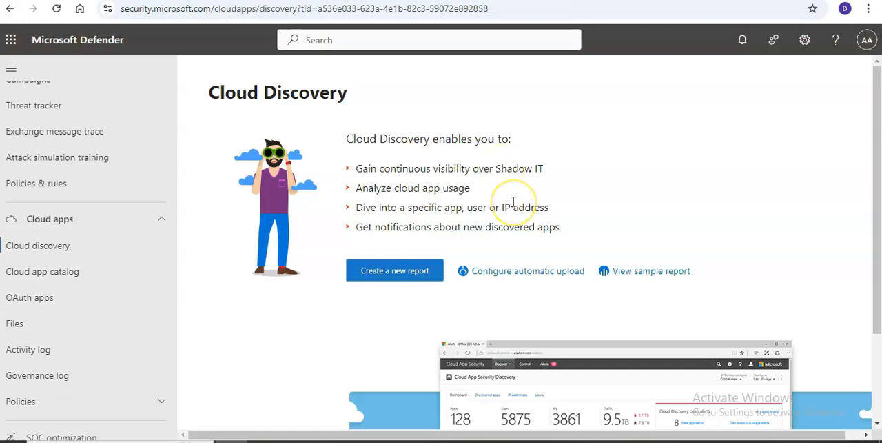
{"action": "mouse_move", "coordinate": [428, 207]}
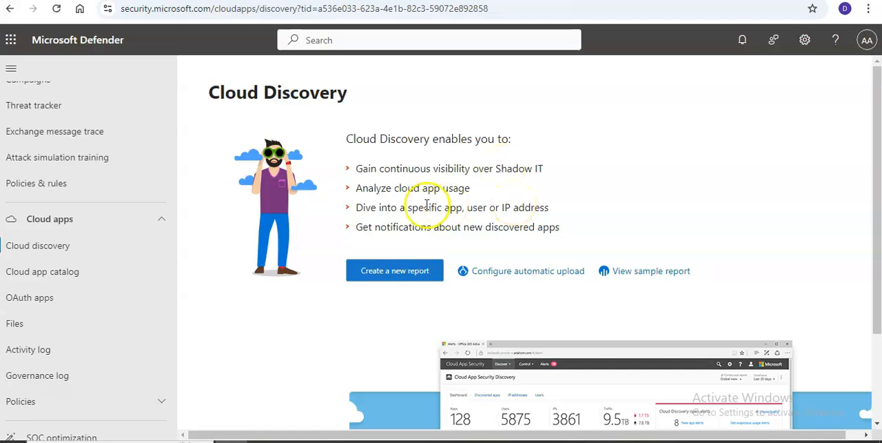
{"action": "mouse_move", "coordinate": [393, 207]}
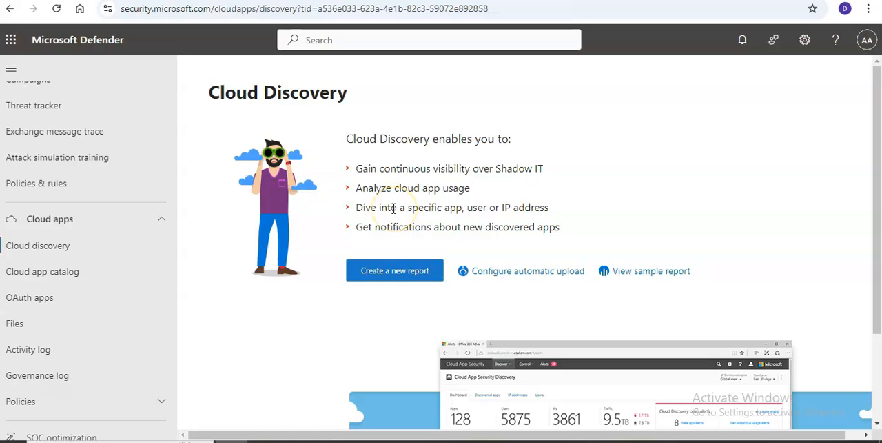
{"action": "mouse_move", "coordinate": [416, 226]}
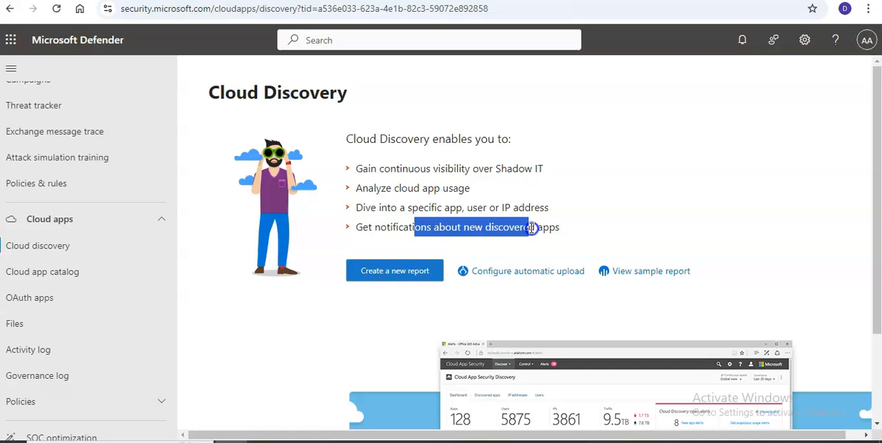
{"action": "scroll", "scroll_direction": "down", "scroll_amount": 3}
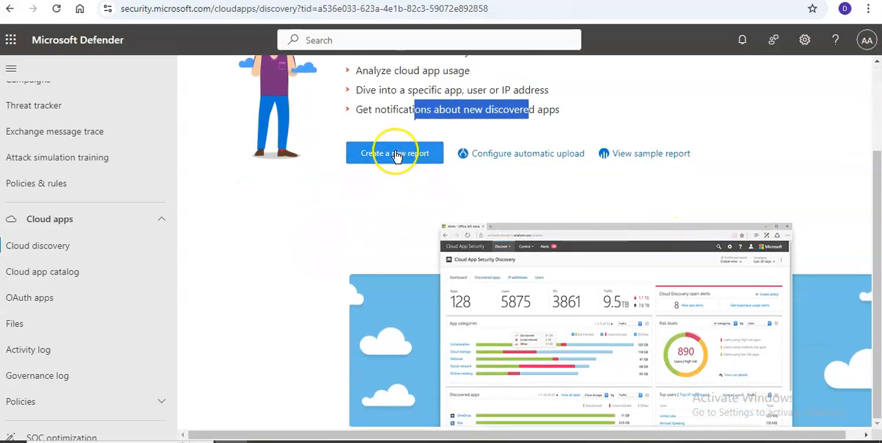
{"action": "left_click", "coordinate": [394, 153]}
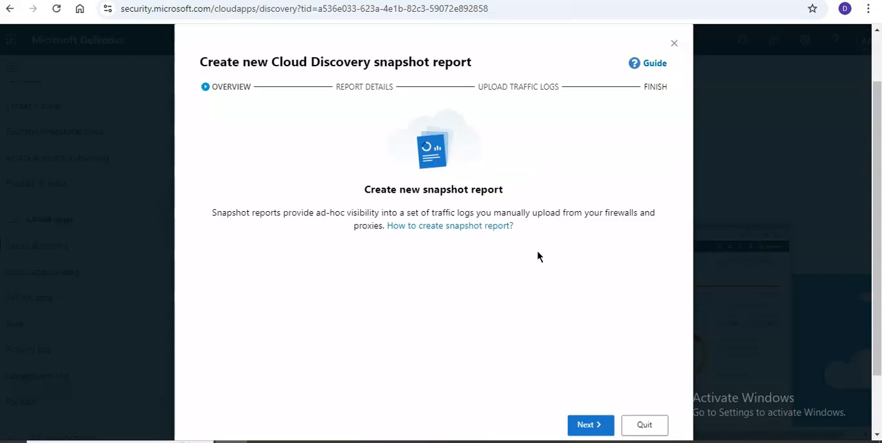
{"action": "mouse_move", "coordinate": [584, 424]}
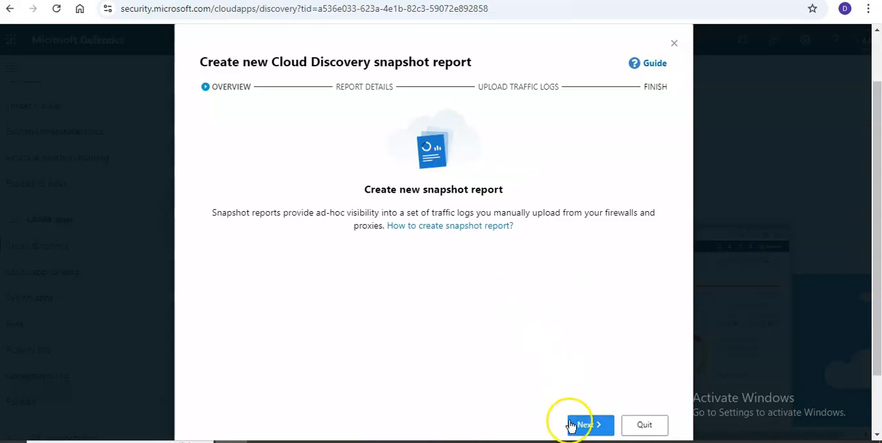
{"action": "left_click", "coordinate": [584, 424]}
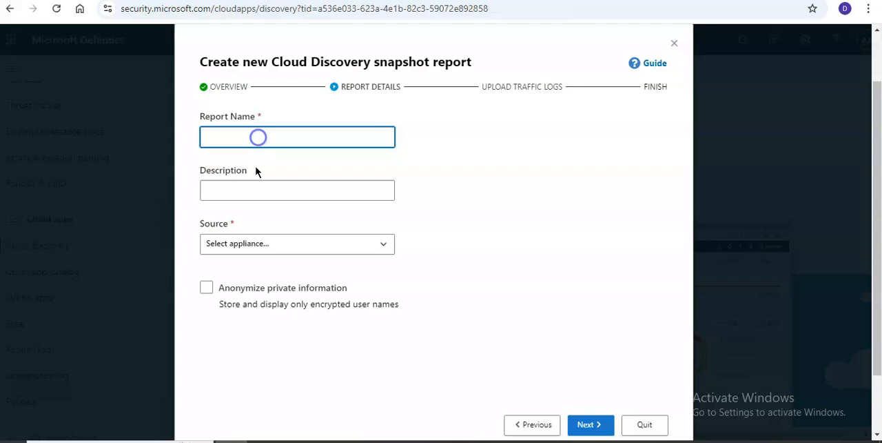
- Name the report TEST and set Blue Coat ProxySG - Access log (W3C) as source
{"action": "left_click", "coordinate": [297, 243]}
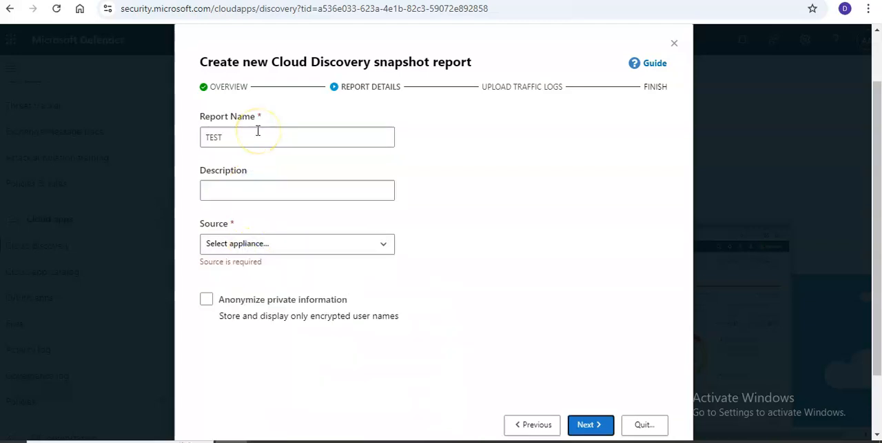
{"action": "left_click", "coordinate": [297, 242]}
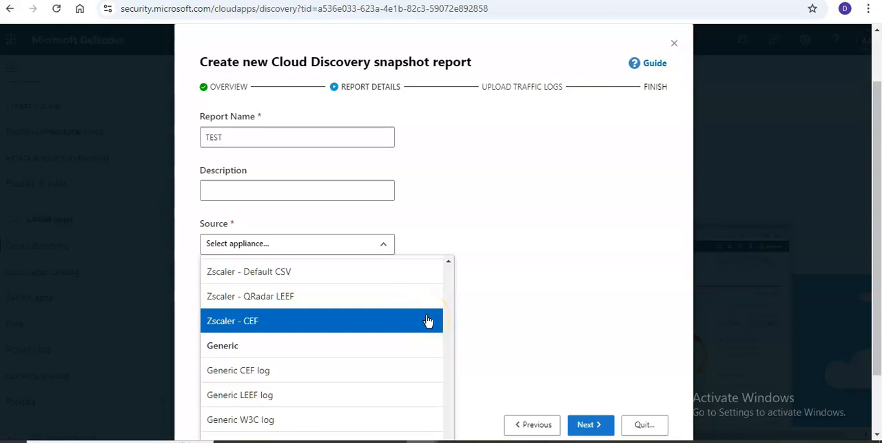
{"action": "mouse_move", "coordinate": [471, 301]}
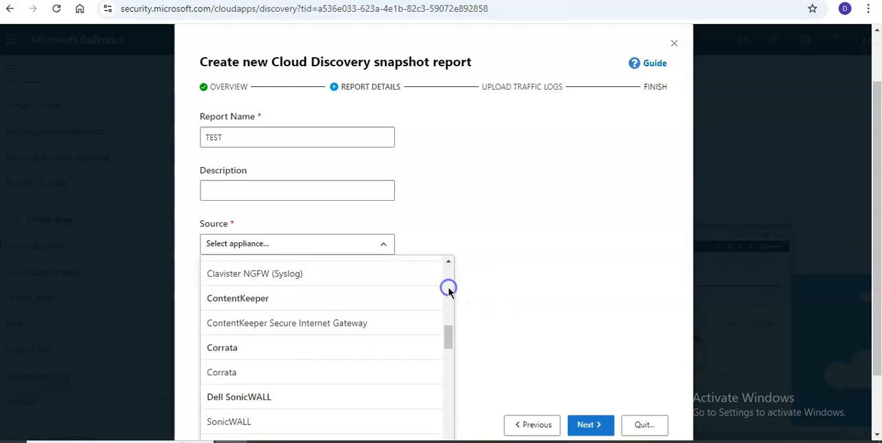
{"action": "scroll", "scroll_direction": "up", "scroll_amount": 3}
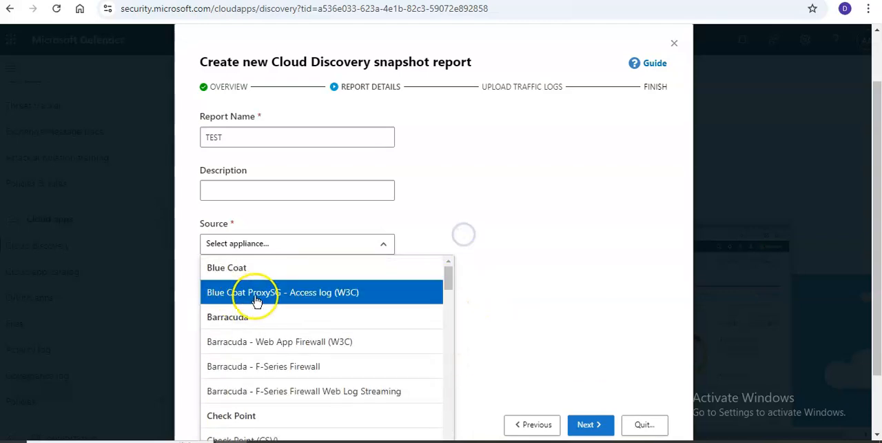
{"action": "left_click", "coordinate": [282, 292]}
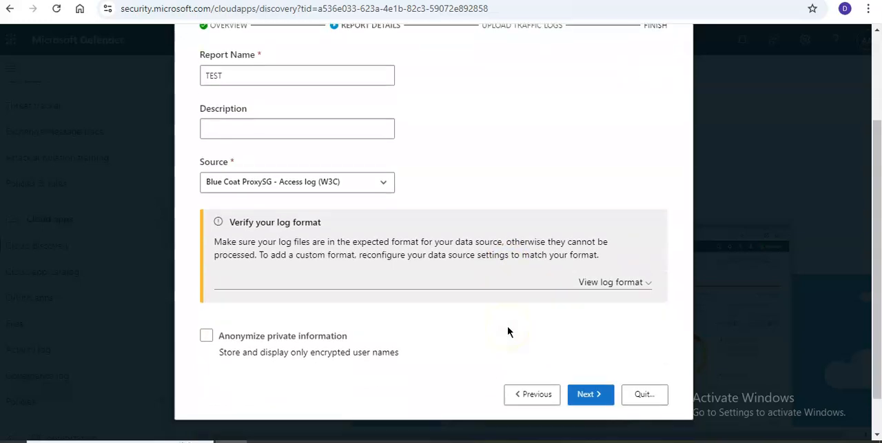
{"action": "scroll", "scroll_direction": "down", "scroll_amount": 3}
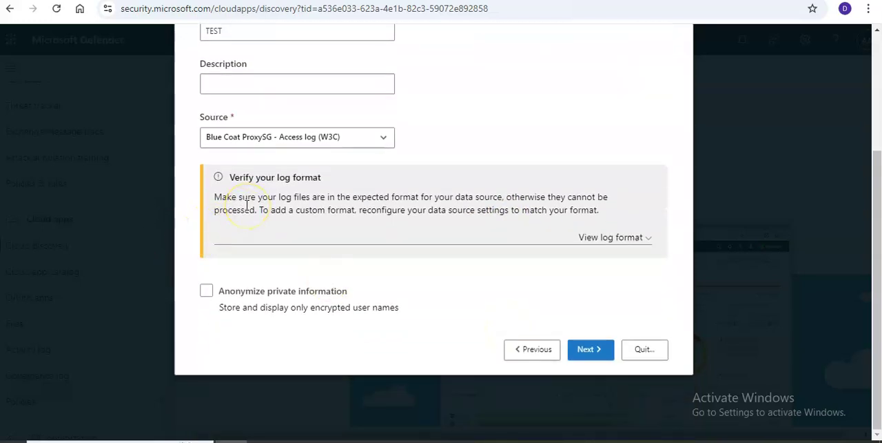
{"action": "mouse_move", "coordinate": [442, 215]}
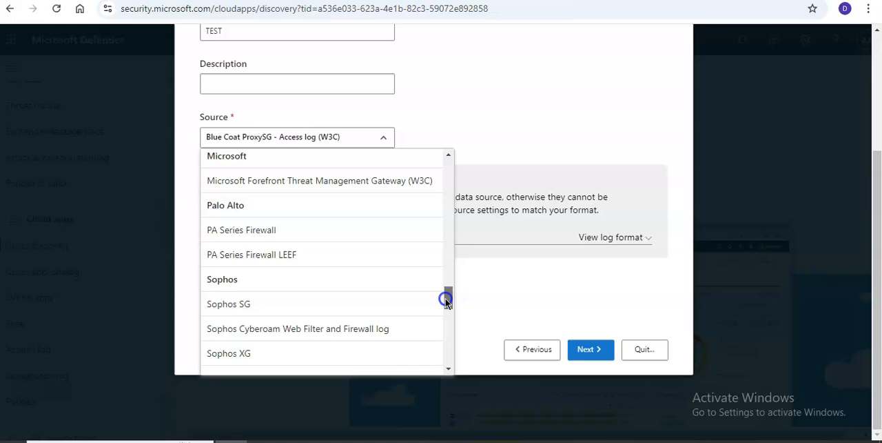
{"action": "scroll", "scroll_direction": "down", "scroll_amount": 3}
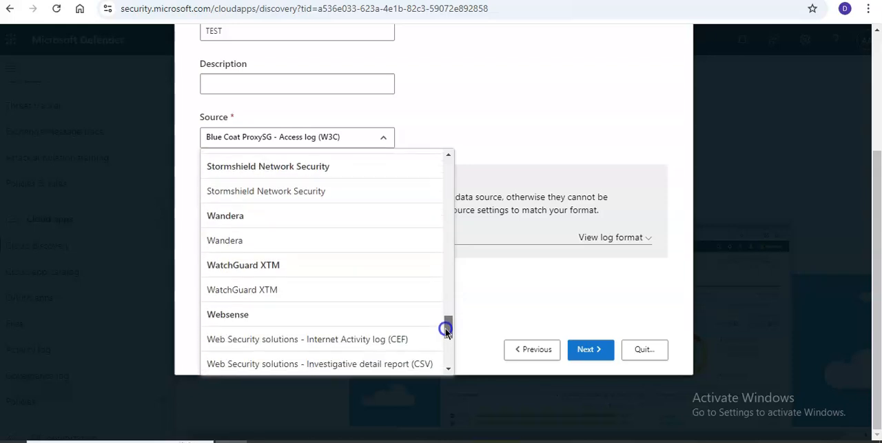
{"action": "scroll", "scroll_direction": "down", "scroll_amount": 3}
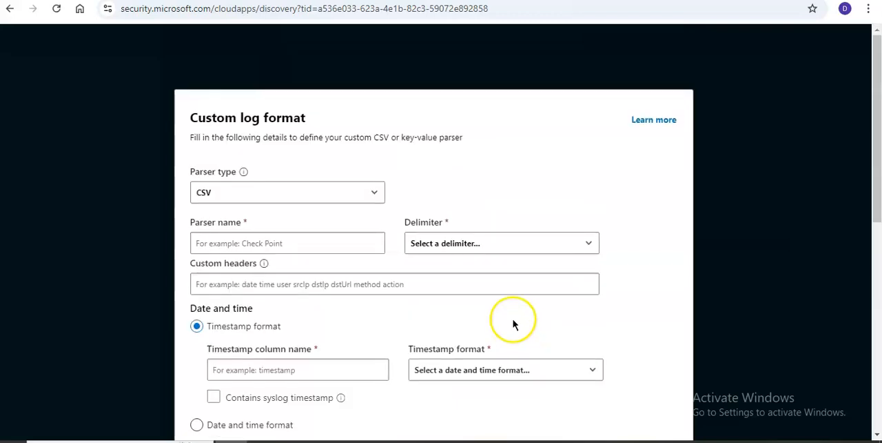
{"action": "left_click", "coordinate": [288, 243]}
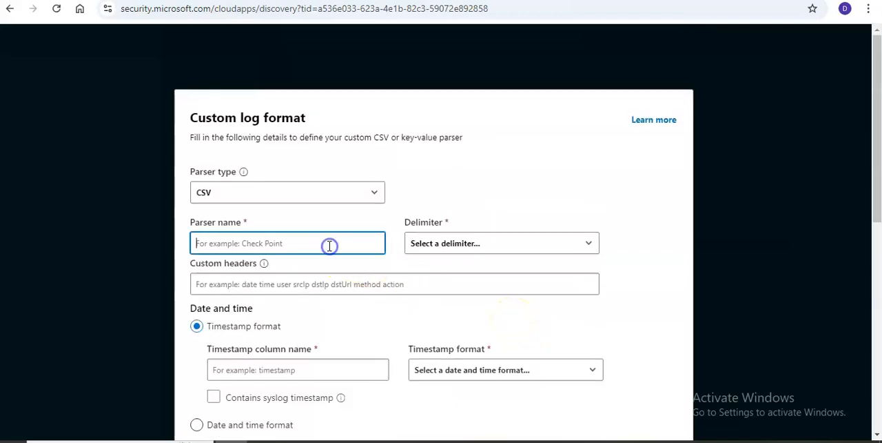
{"action": "scroll", "scroll_direction": "down", "scroll_amount": 3}
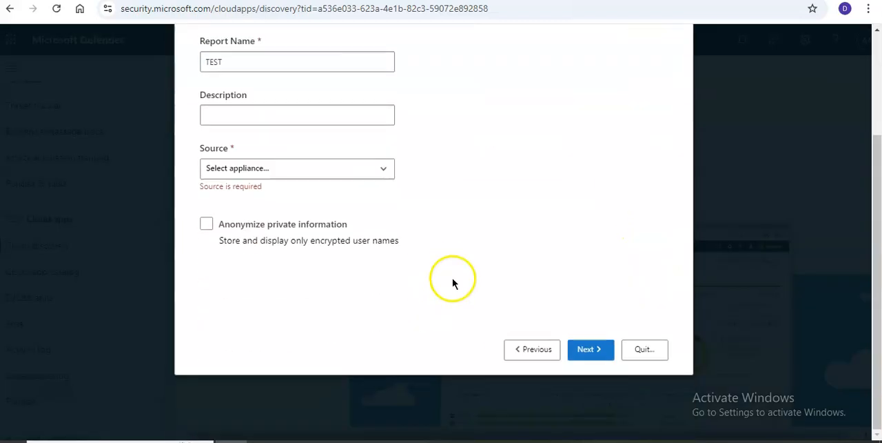
{"action": "left_click", "coordinate": [296, 168]}
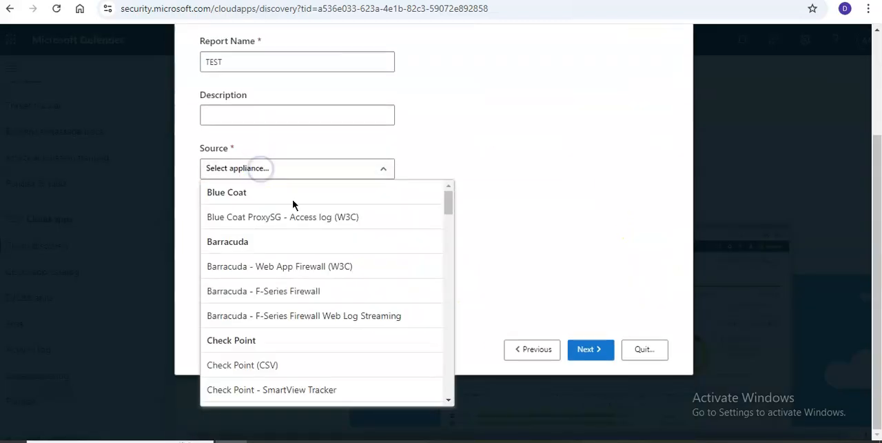
{"action": "left_click", "coordinate": [282, 216]}
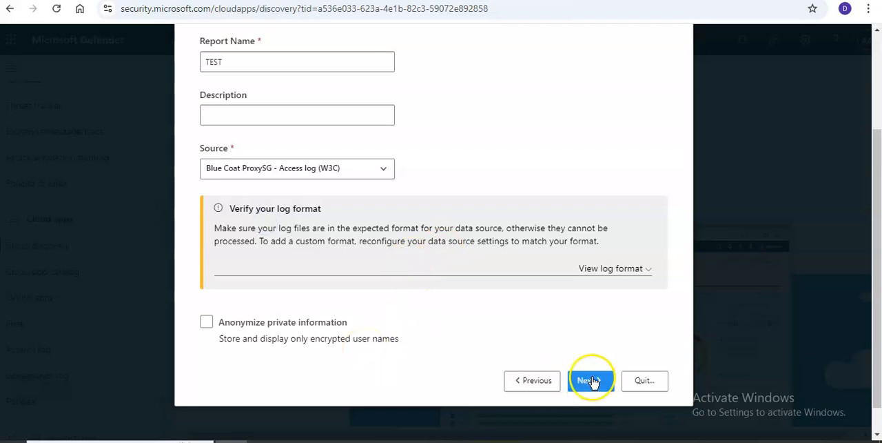
- Preview the traffic log upload step, then quit the TEST snapshot wizard
{"action": "left_click", "coordinate": [590, 379]}
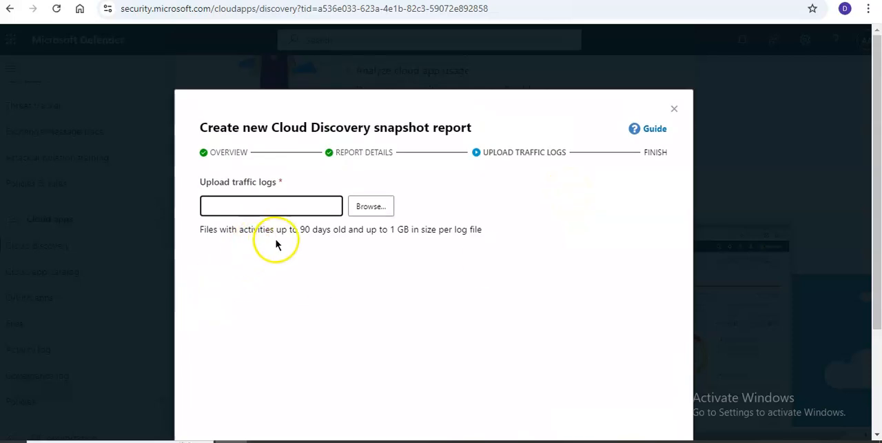
{"action": "mouse_move", "coordinate": [279, 243]}
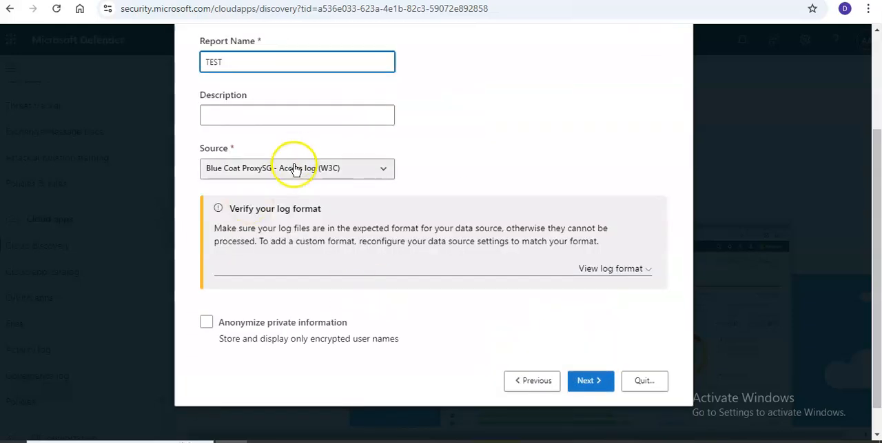
{"action": "left_click", "coordinate": [643, 380]}
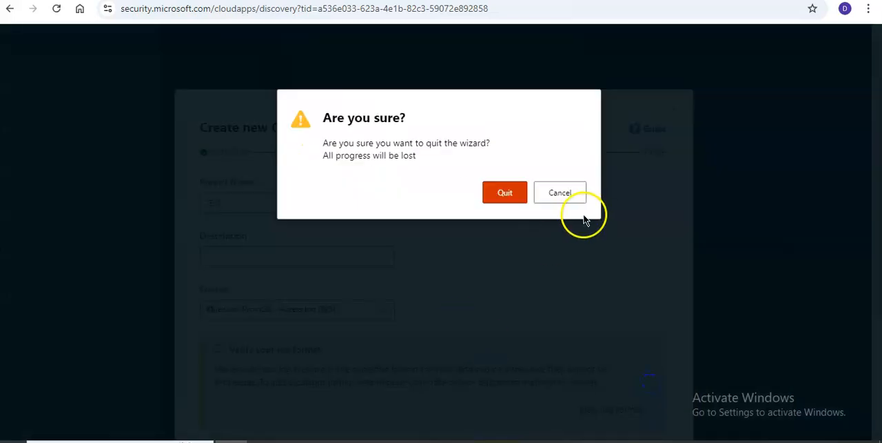
{"action": "left_click", "coordinate": [505, 193]}
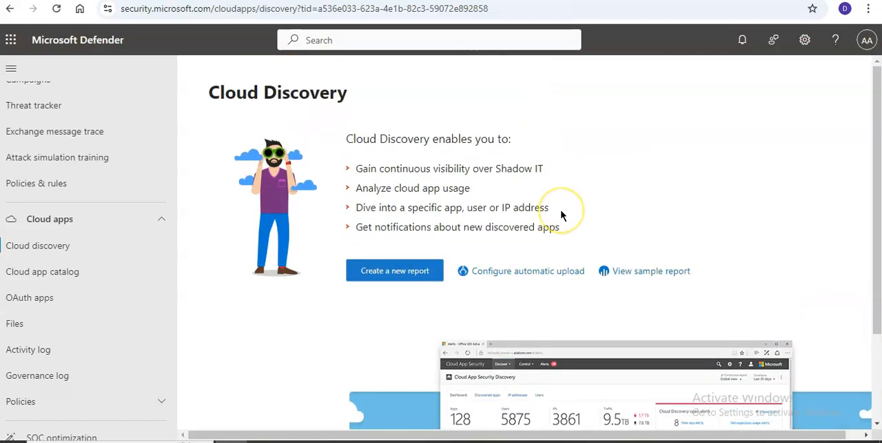
{"action": "mouse_move", "coordinate": [637, 270]}
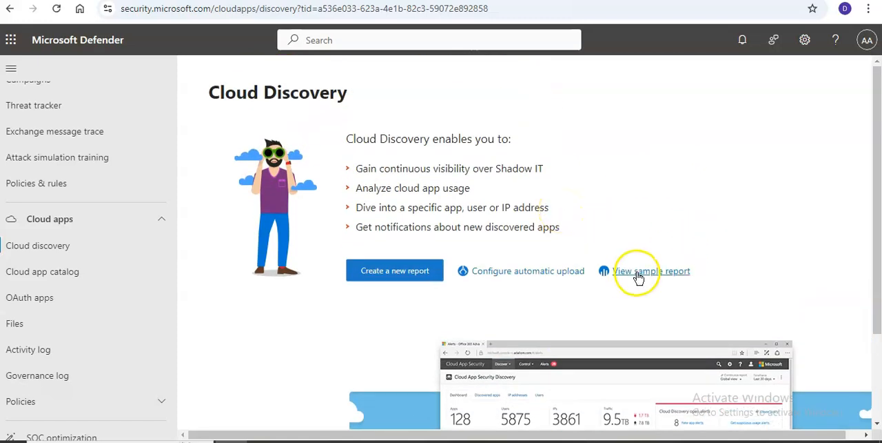
{"action": "left_click", "coordinate": [636, 270]}
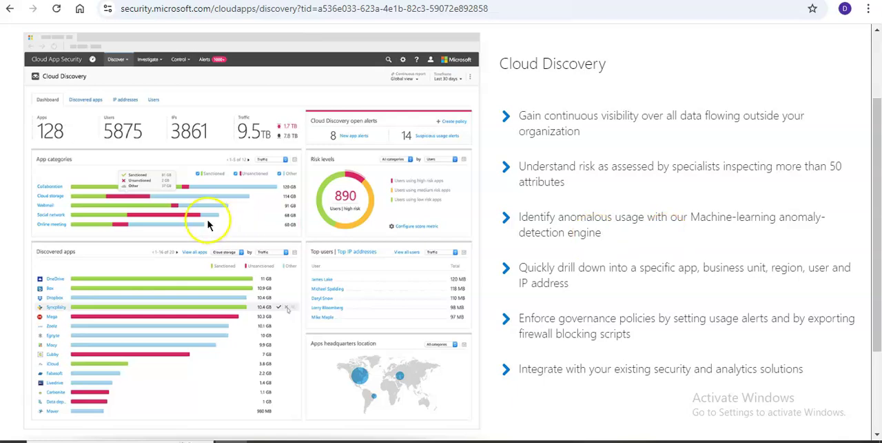
{"action": "mouse_move", "coordinate": [677, 111]}
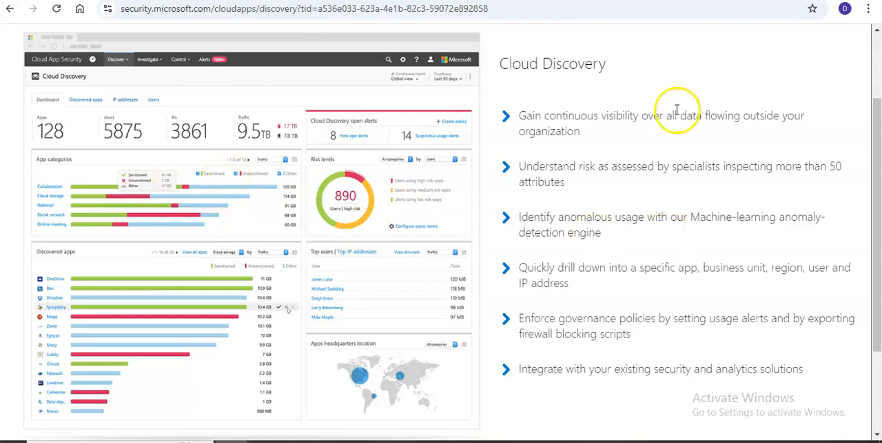
{"action": "mouse_move", "coordinate": [505, 125]}
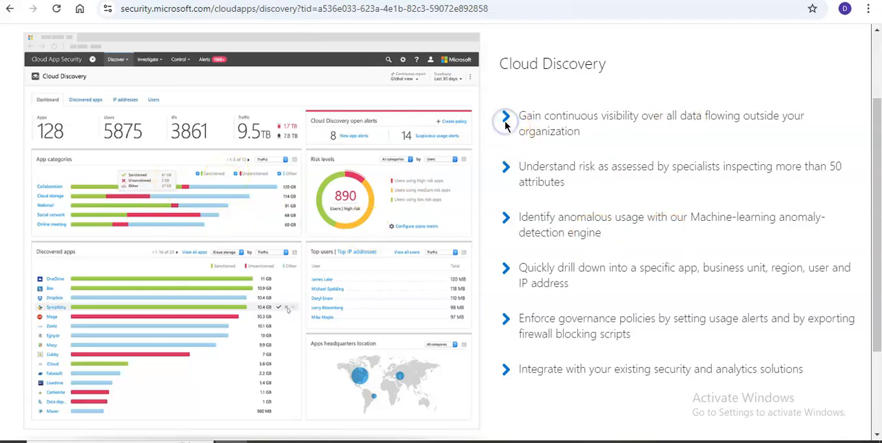
{"action": "mouse_move", "coordinate": [701, 123]}
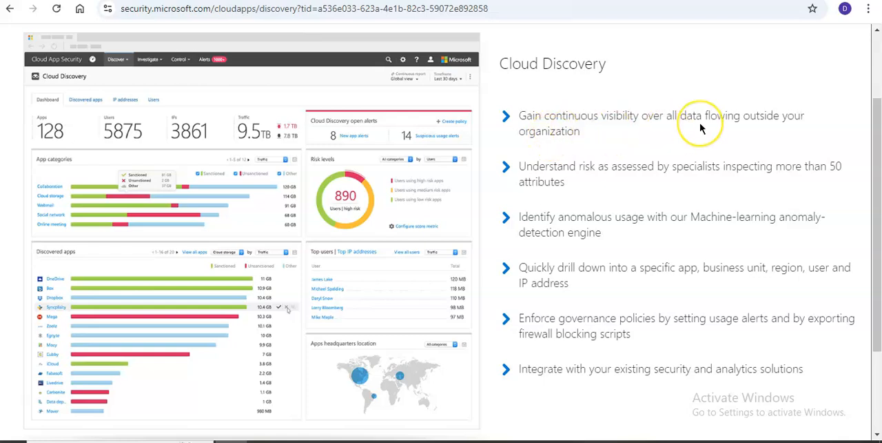
{"action": "mouse_move", "coordinate": [701, 127]}
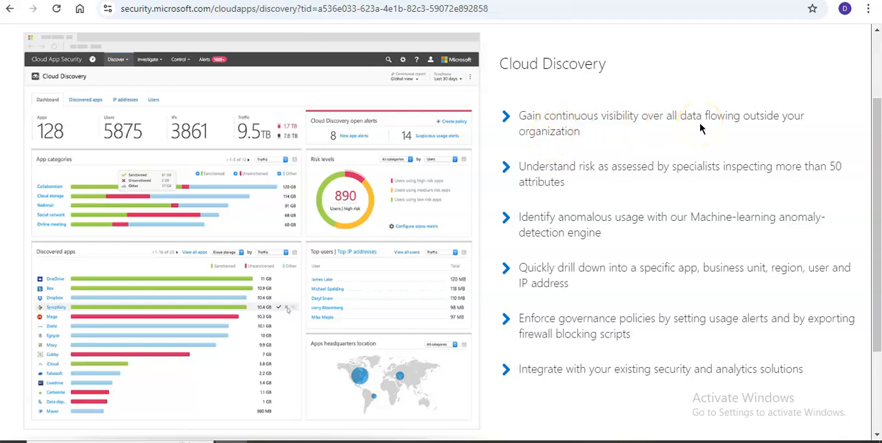
{"action": "mouse_move", "coordinate": [614, 171]}
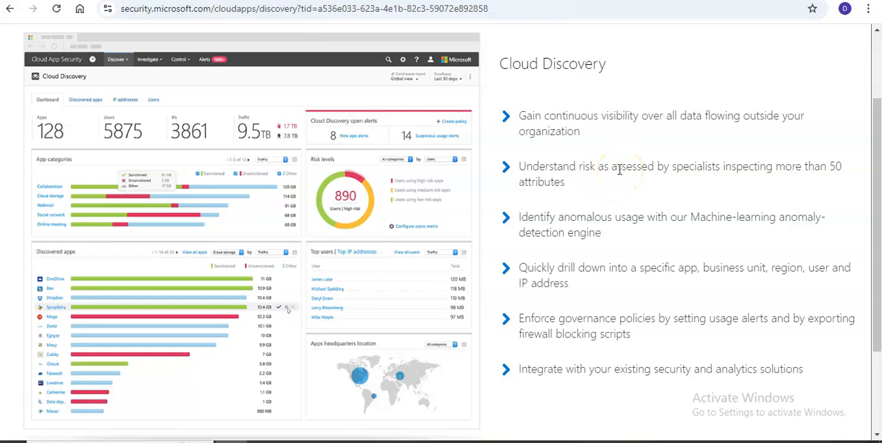
{"action": "scroll", "scroll_direction": "down", "scroll_amount": 3}
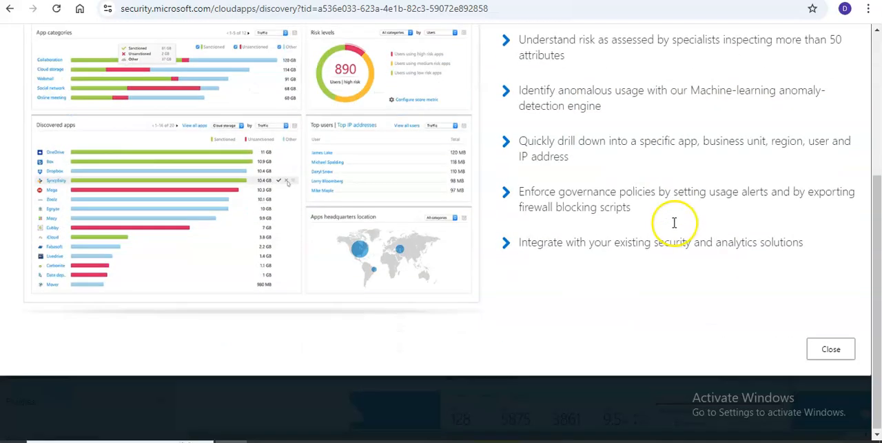
{"action": "scroll", "scroll_direction": "up", "scroll_amount": 3}
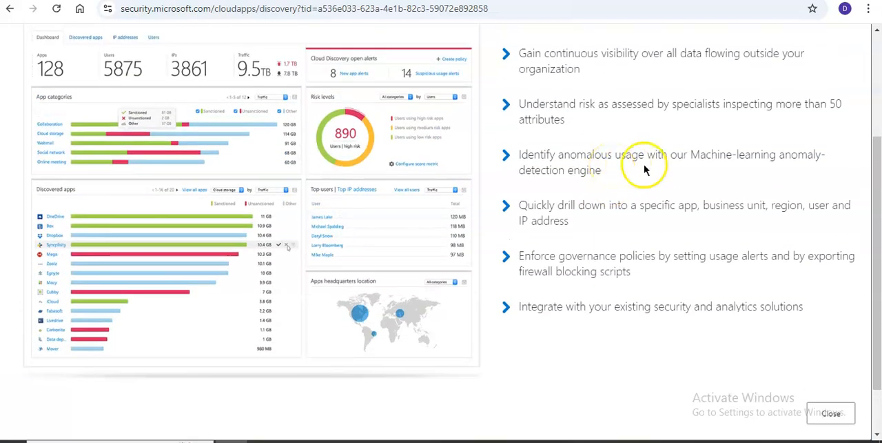
{"action": "mouse_move", "coordinate": [673, 220]}
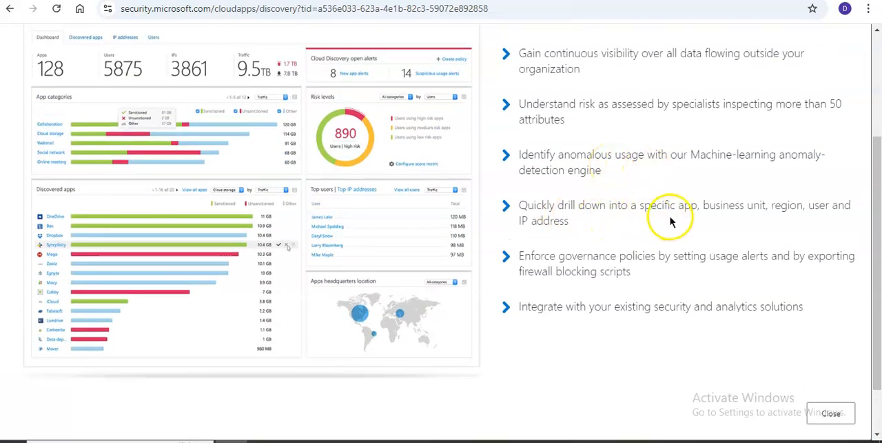
{"action": "mouse_move", "coordinate": [722, 221]}
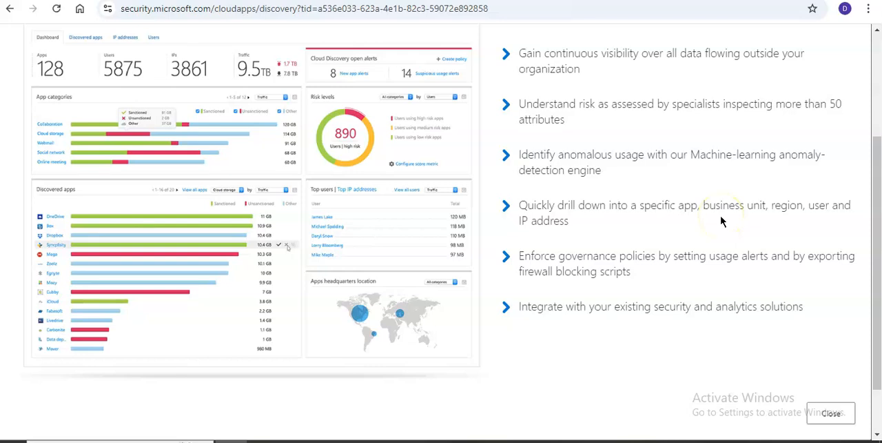
{"action": "double_click", "coordinate": [544, 220]}
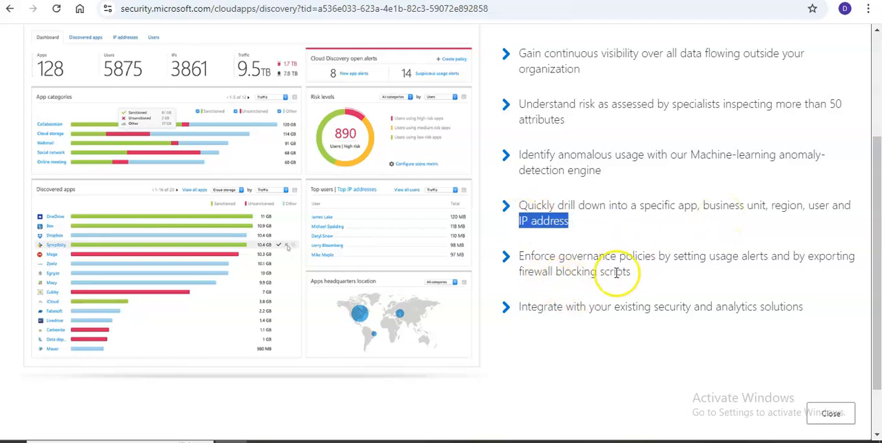
{"action": "mouse_move", "coordinate": [704, 269]}
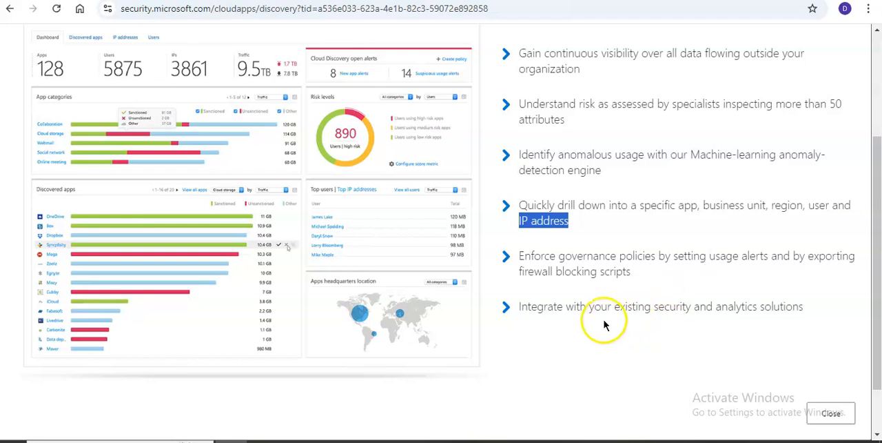
{"action": "mouse_move", "coordinate": [626, 329]}
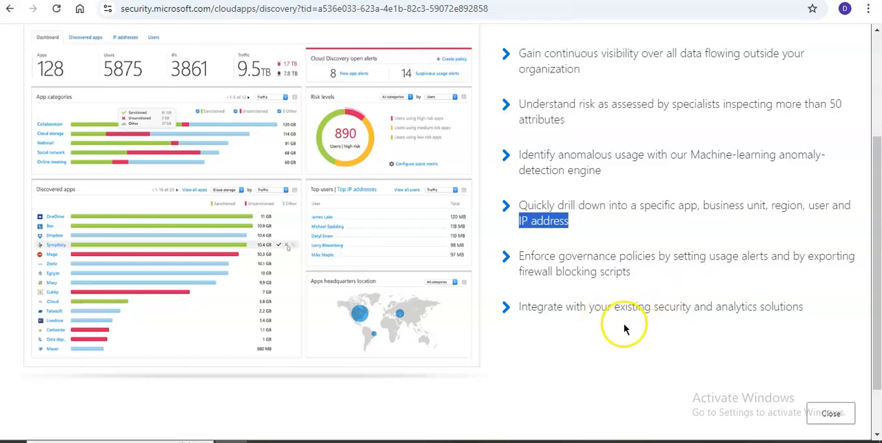
{"action": "scroll", "scroll_direction": "up", "scroll_amount": 3}
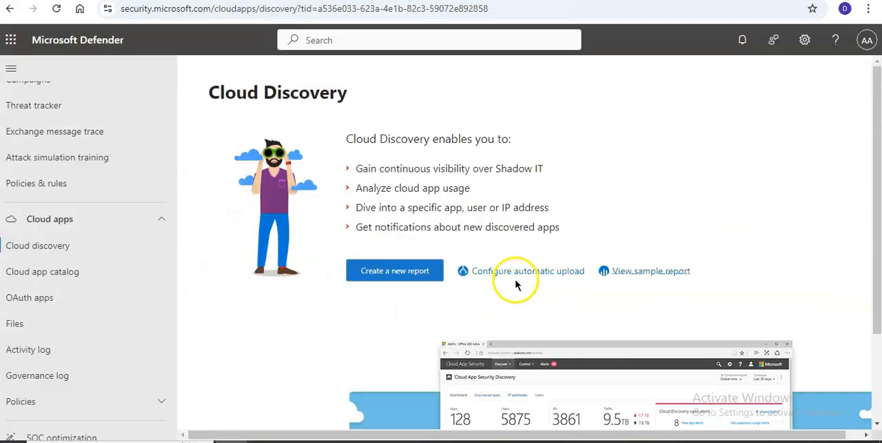
- Browse the add data source form's source appliances and receiver types, then cancel it
{"action": "left_click", "coordinate": [528, 270]}
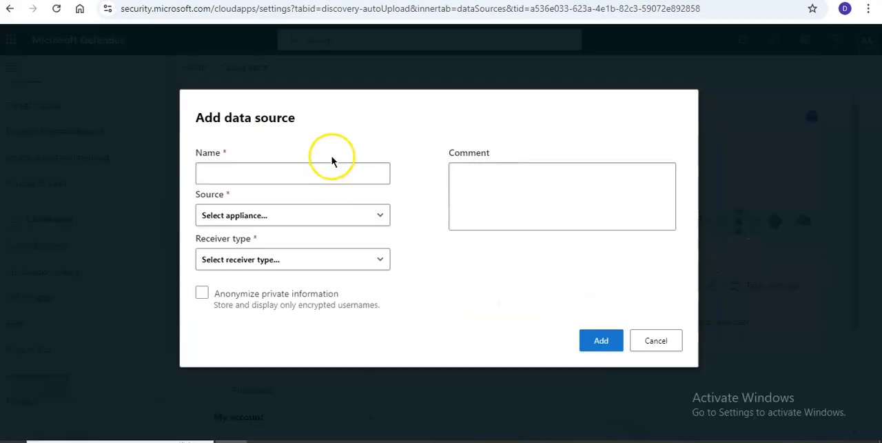
{"action": "left_click", "coordinate": [293, 214]}
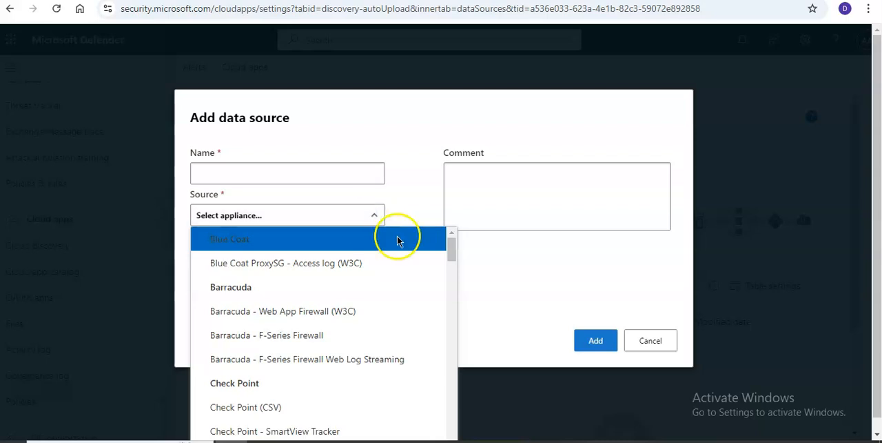
{"action": "left_click", "coordinate": [376, 259]}
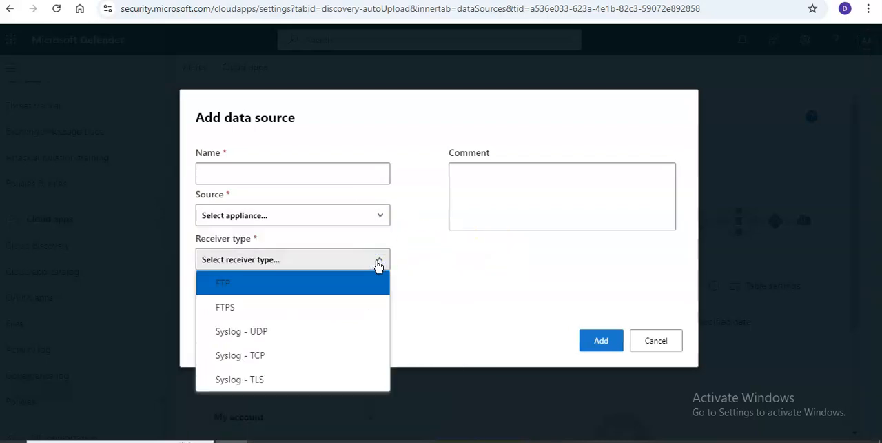
{"action": "left_click", "coordinate": [655, 340]}
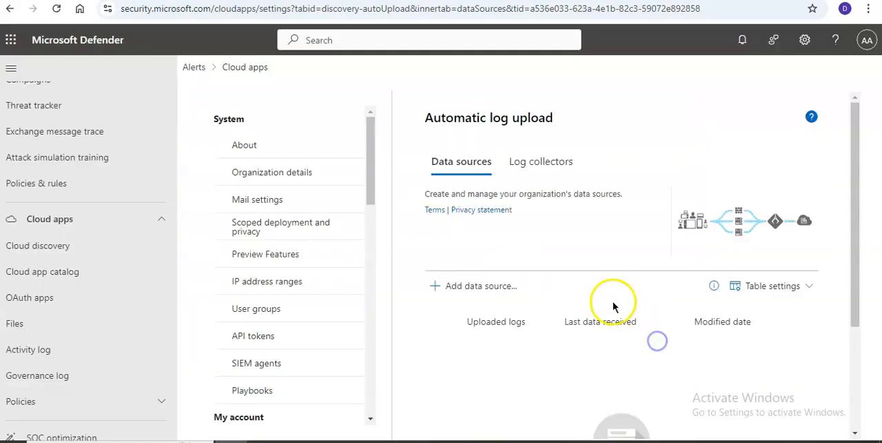
- Browse Log collectors, About, IP address ranges and Microsoft Defender for Endpoint settings pages
{"action": "left_click", "coordinate": [541, 161]}
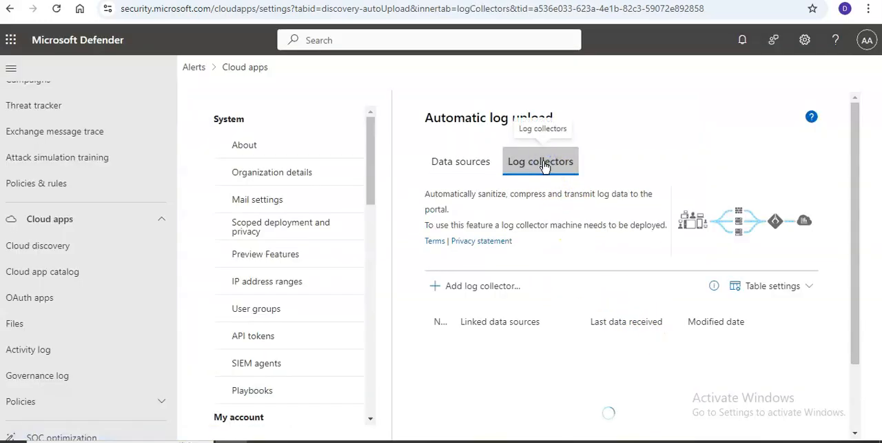
{"action": "left_click", "coordinate": [245, 144]}
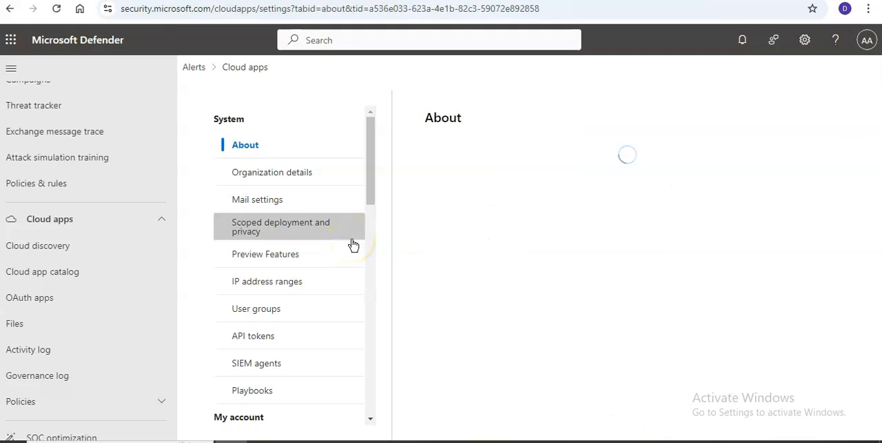
{"action": "left_click", "coordinate": [267, 281]}
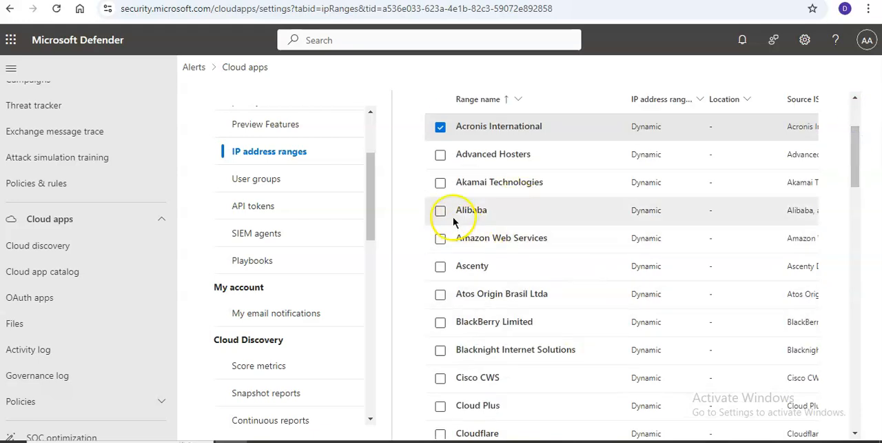
{"action": "left_click", "coordinate": [280, 334]}
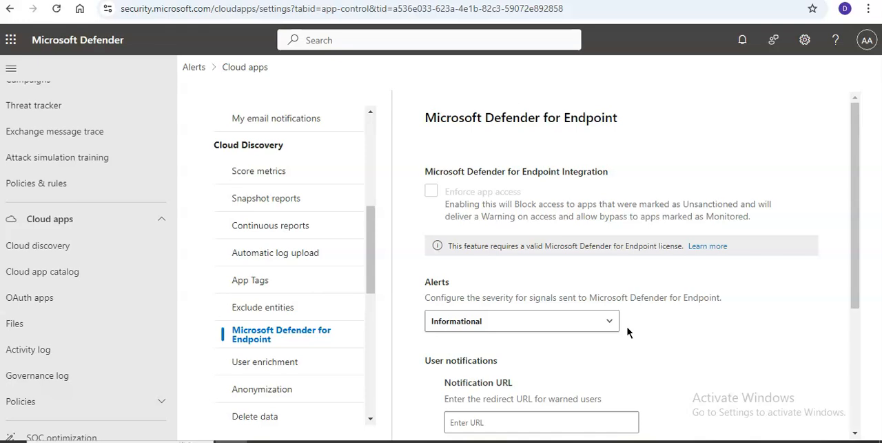
{"action": "mouse_move", "coordinate": [591, 260]}
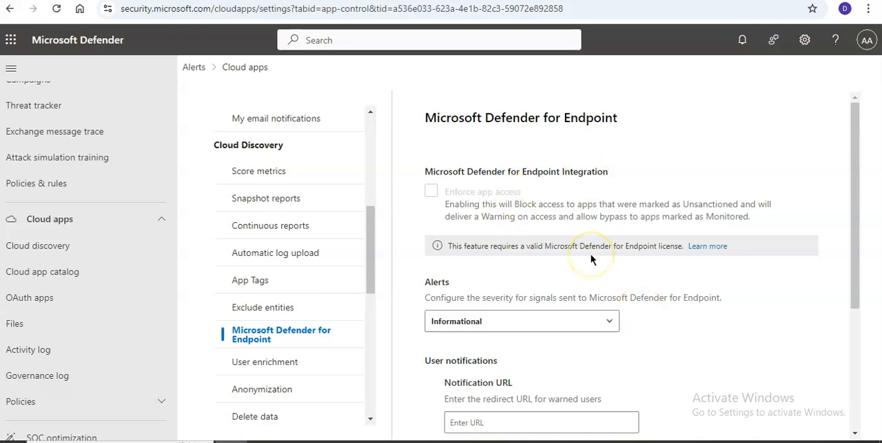
{"action": "left_click", "coordinate": [38, 246]}
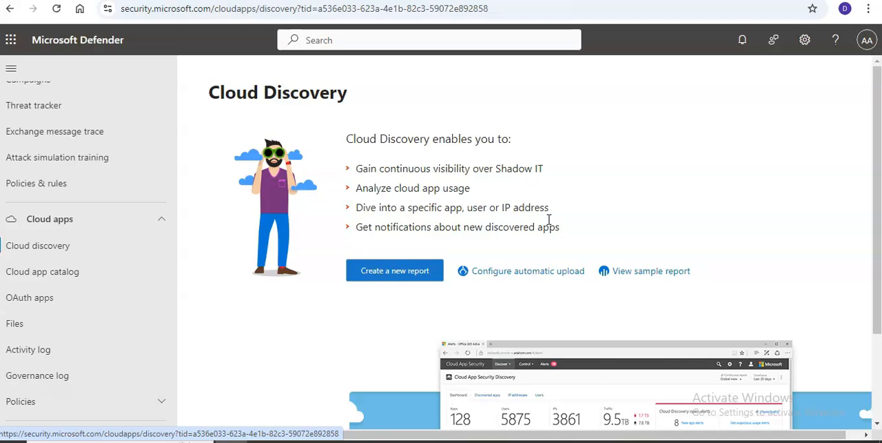
- Start a new snapshot report from the Cloud Discovery page
{"action": "left_click", "coordinate": [395, 270]}
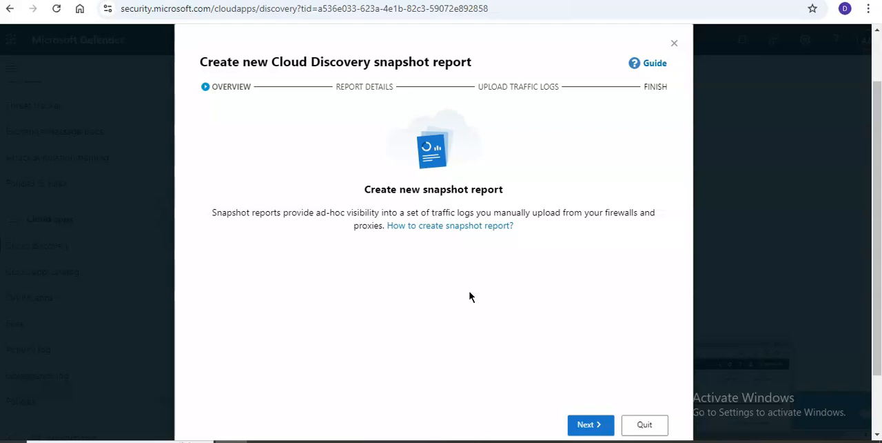
{"action": "mouse_move", "coordinate": [416, 253]}
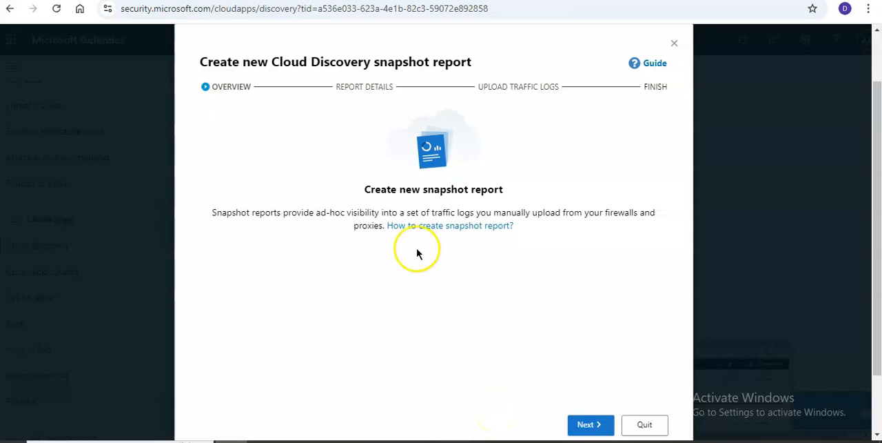
{"action": "mouse_move", "coordinate": [424, 252]}
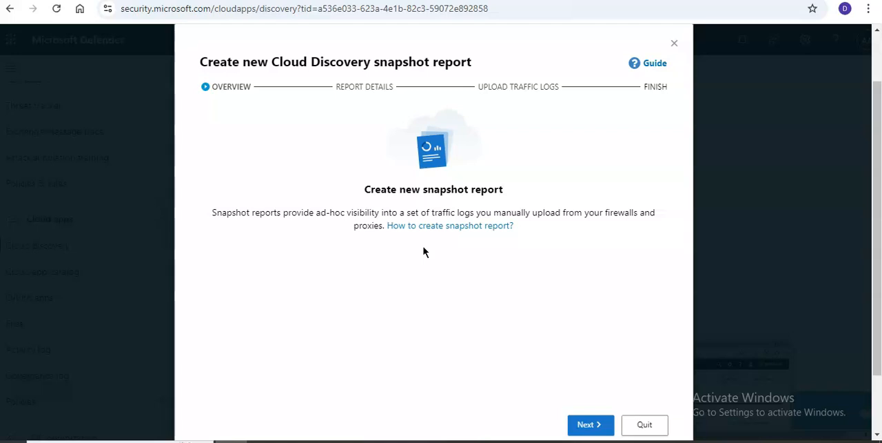
{"action": "mouse_move", "coordinate": [137, 317]}
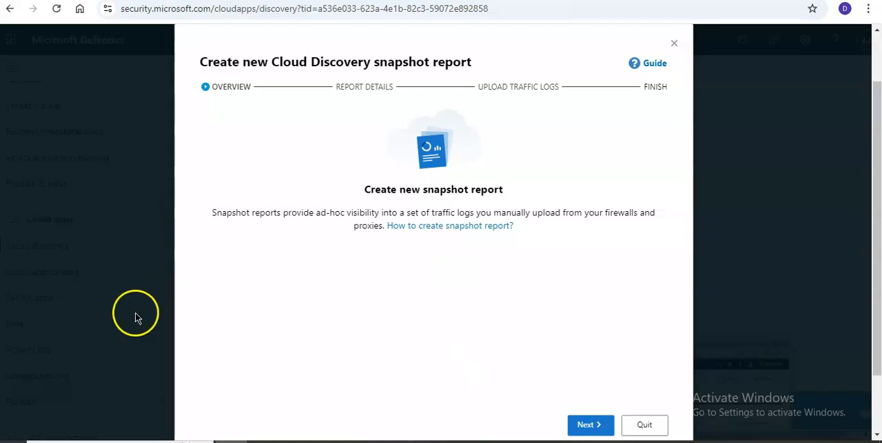